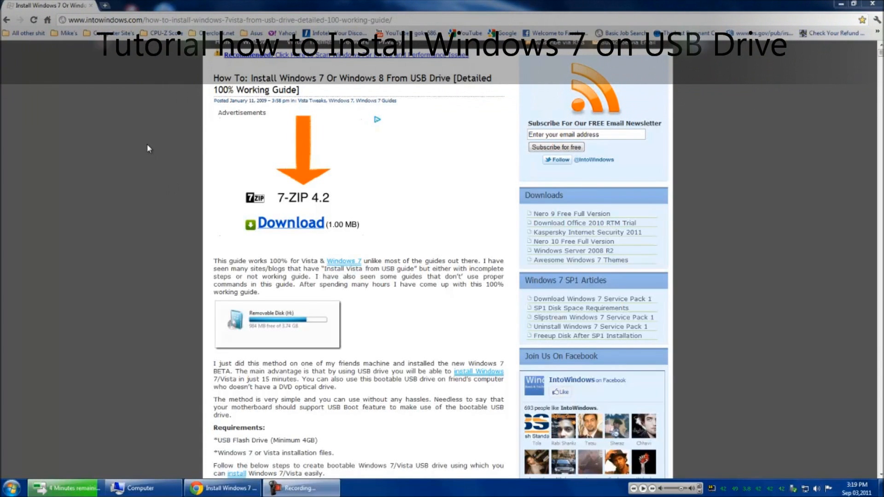
mouse_move(68, 87)
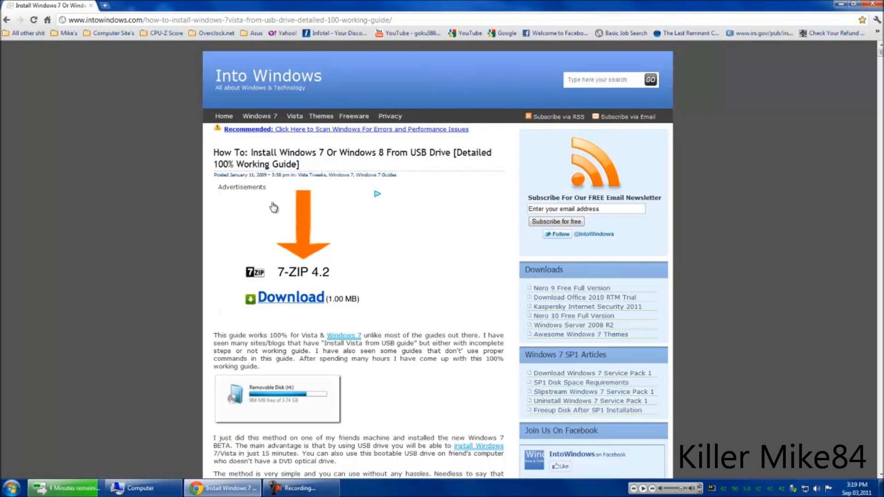
mouse_move(224, 55)
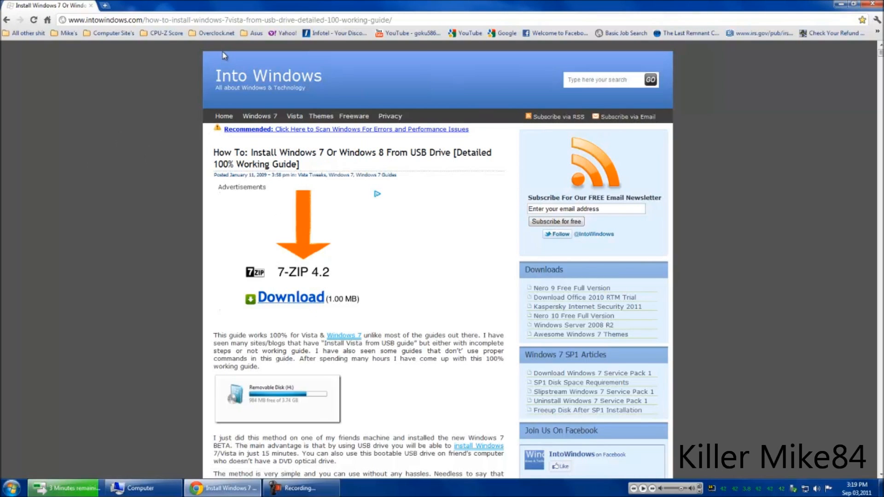
mouse_move(292, 196)
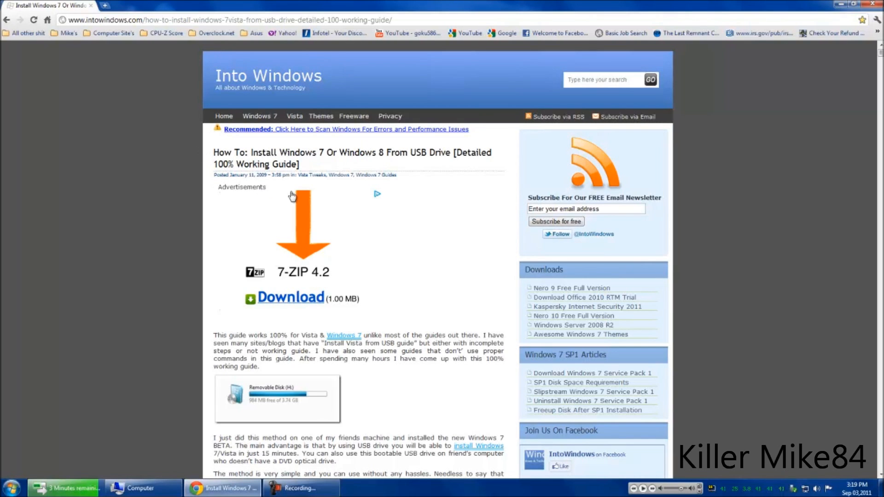
Scroll the IntoWindows guide to its numbered DiskPart steps and bring up the Start menu search
click(138, 488)
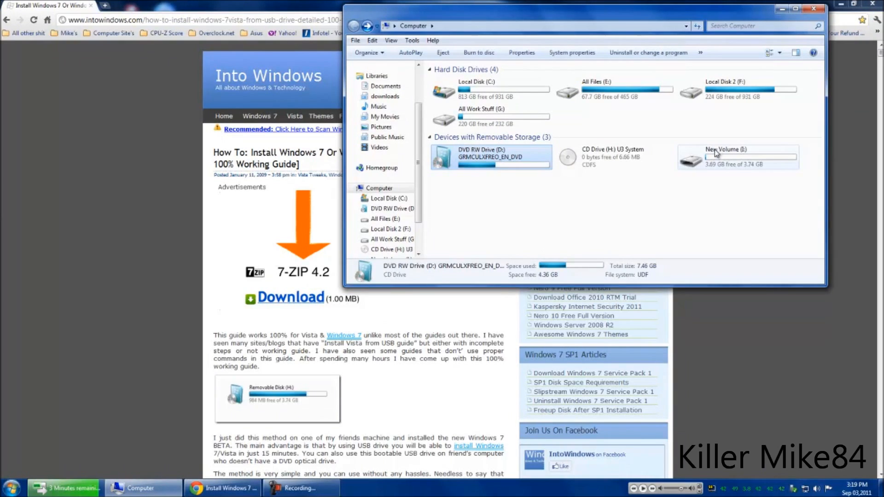
mouse_move(720, 154)
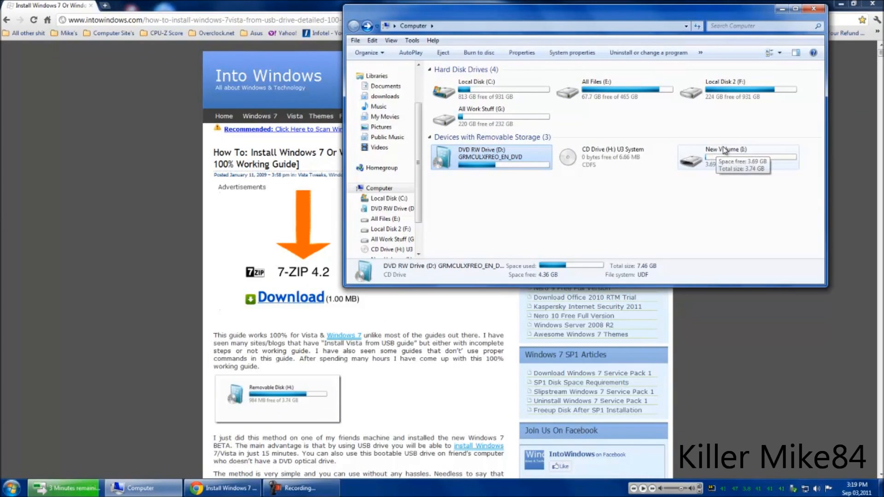
mouse_move(751, 14)
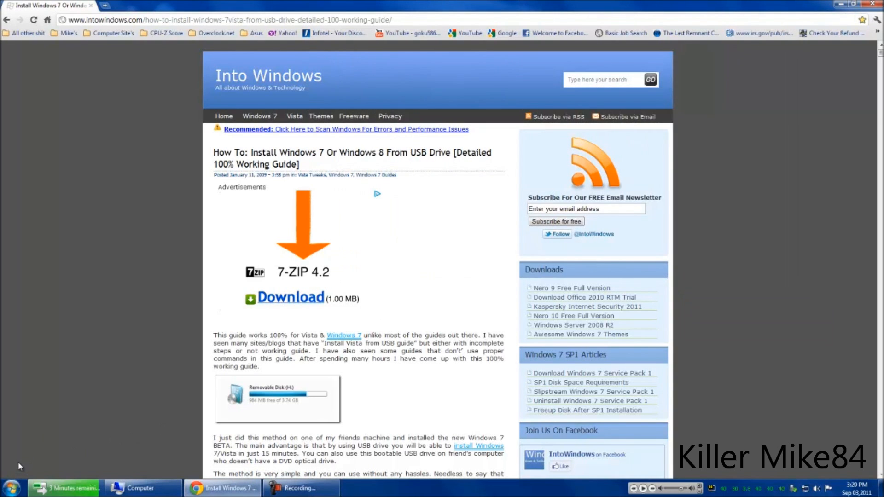
scroll(down, 3)
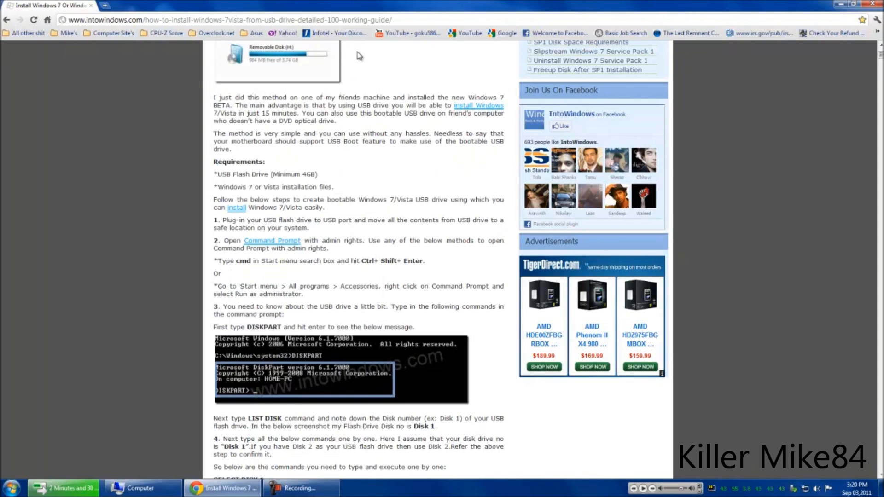
mouse_move(95, 268)
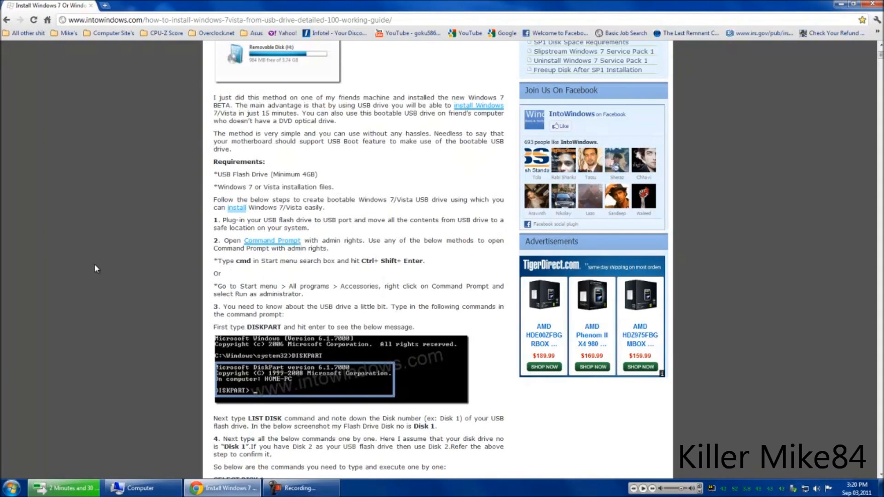
click(9, 490)
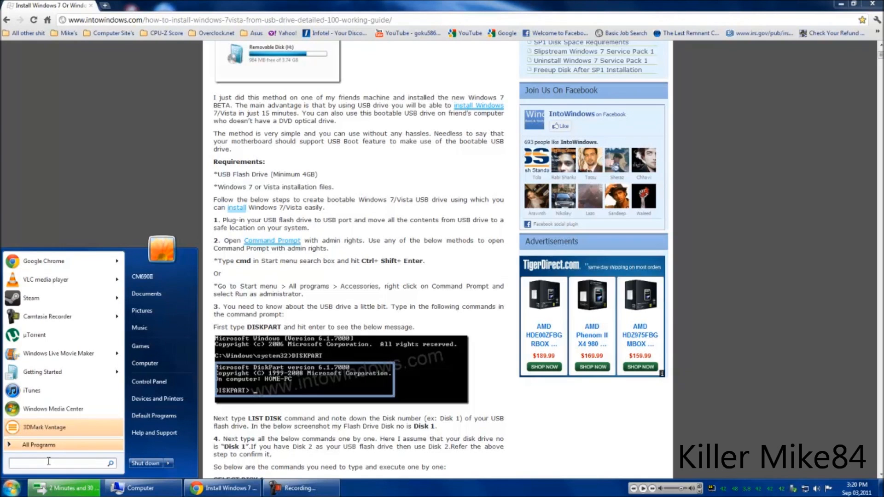
Launch Command Prompt as administrator by searching 'cmd' in the Start menu
text(CMD)
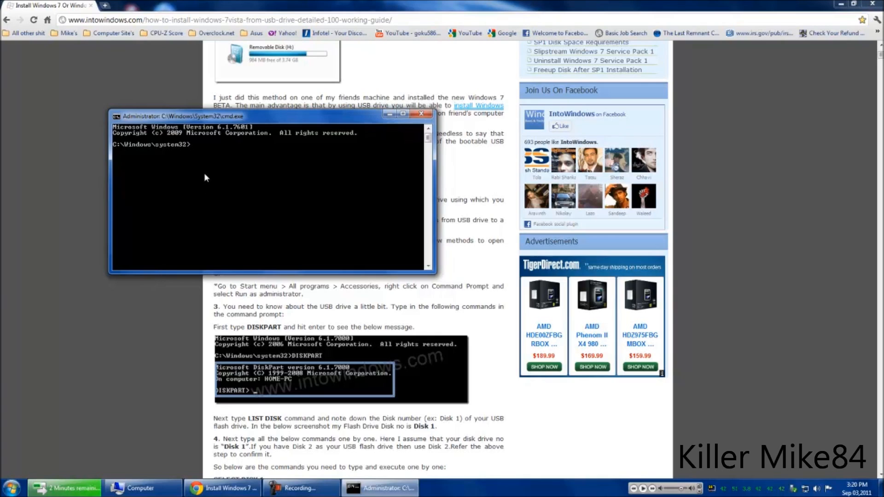
Run DISKPART then LIST DISK, listing five online disks including the 3835 MB USB drive
text(DISK)
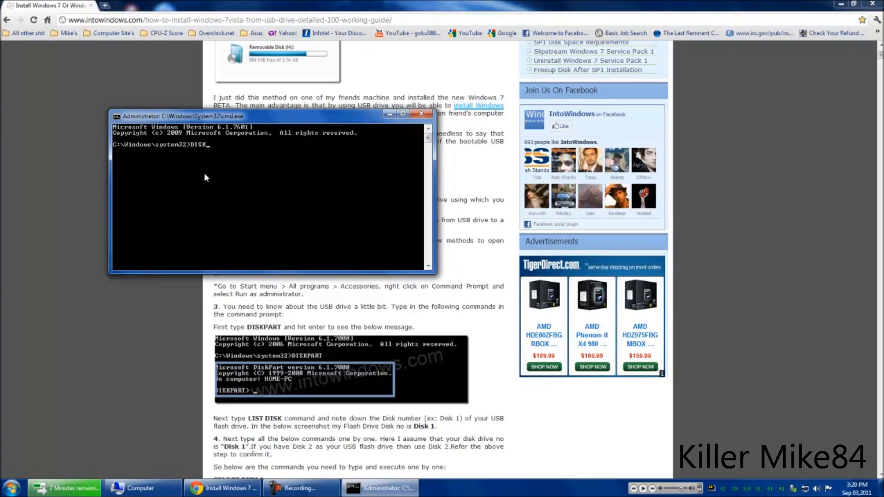
text(PART)
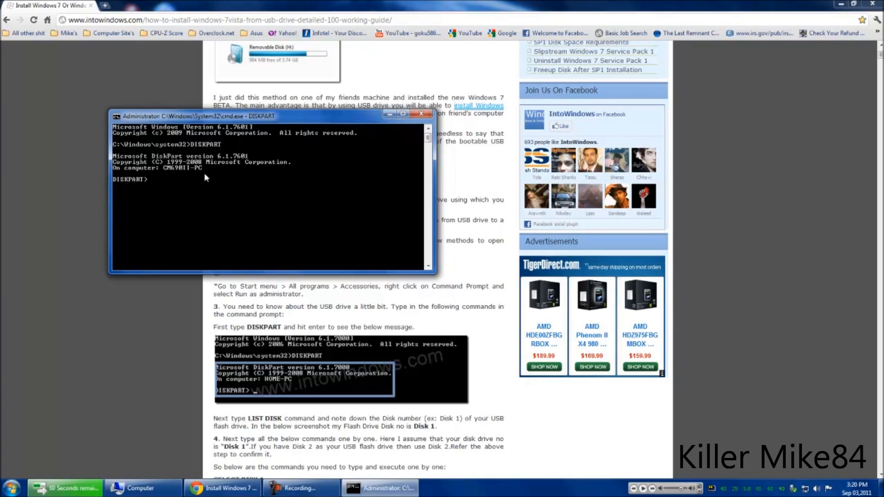
text(LIST)
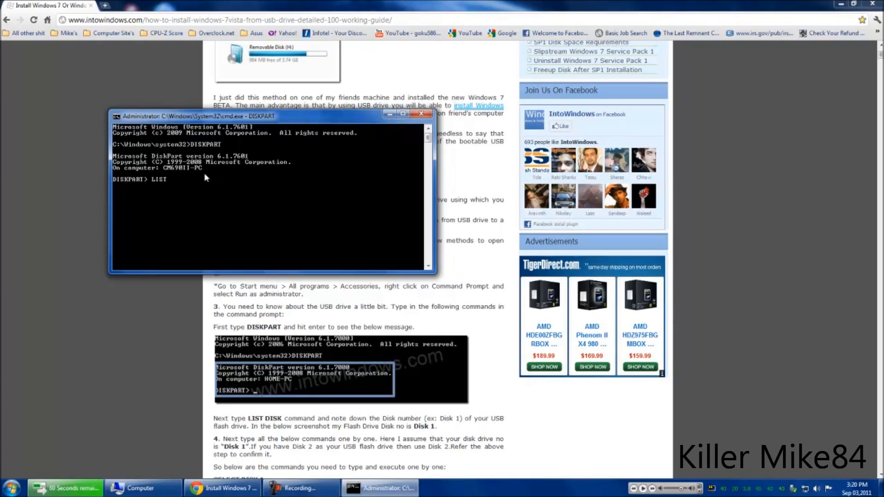
text(D)
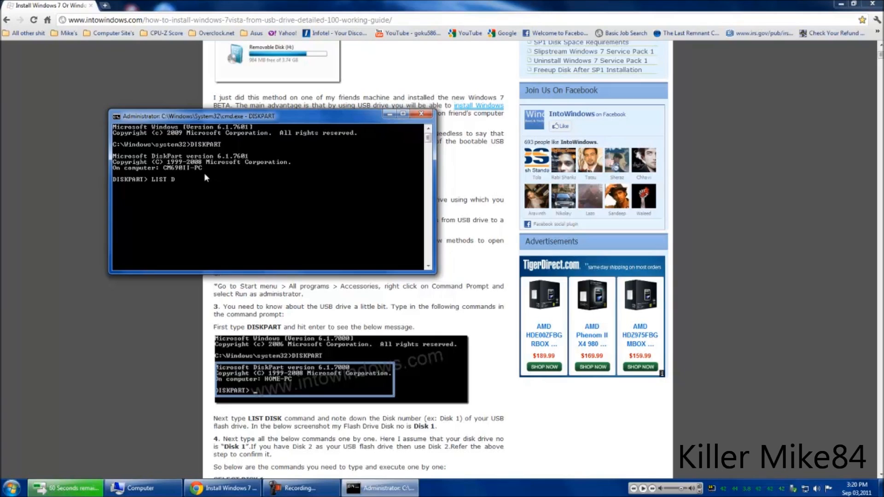
text(ISJ)
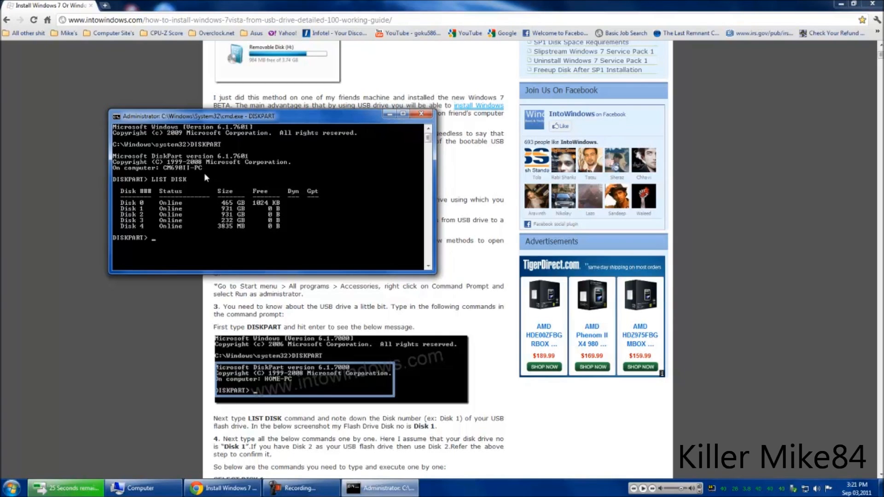
mouse_move(153, 214)
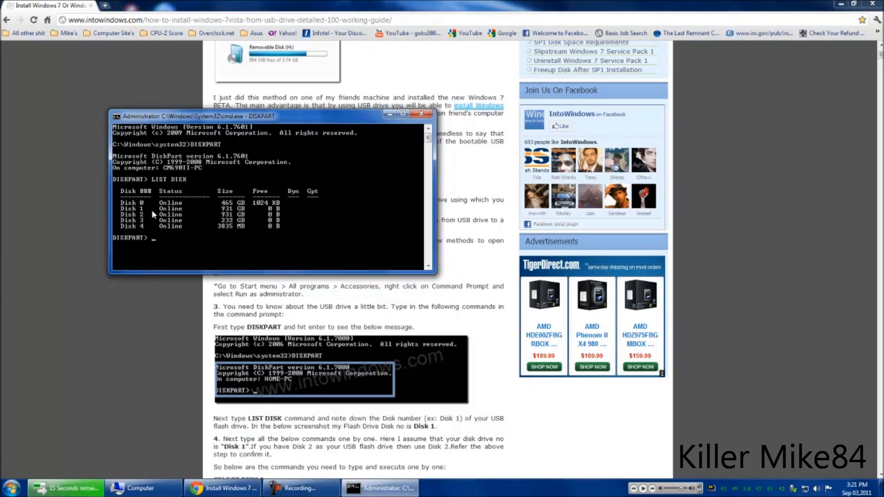
mouse_move(178, 261)
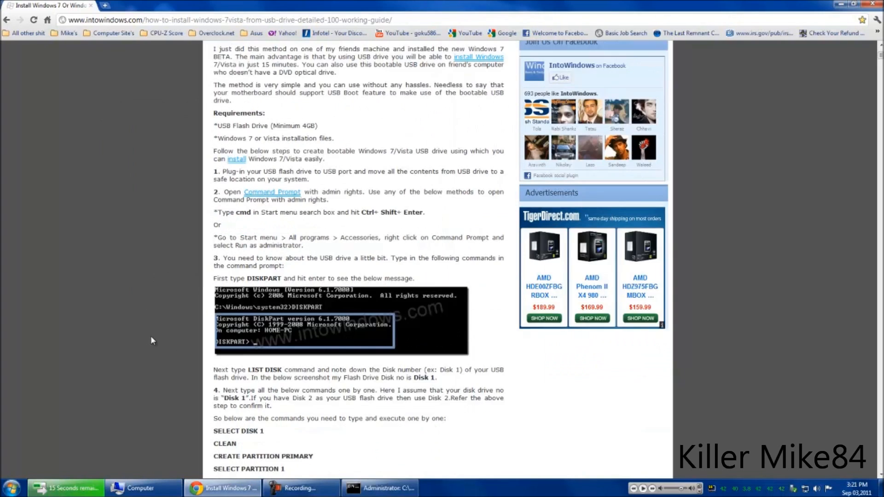
Run SELECT DISK 4 so DiskPart targets the 3835 MB USB drive
scroll(down, 3)
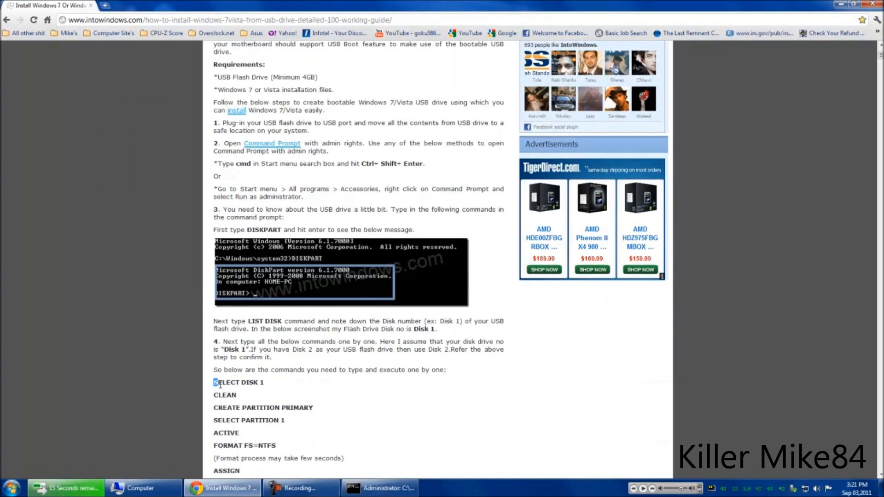
right_click(246, 382)
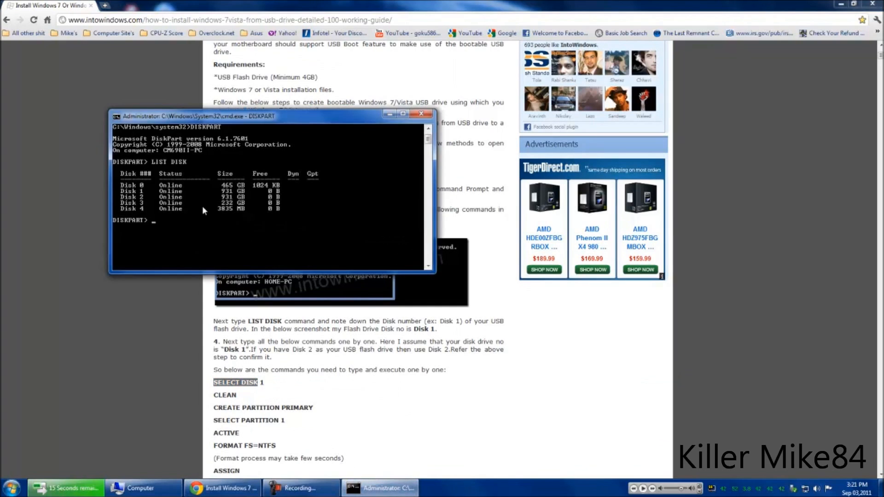
text(SELECT DISK)
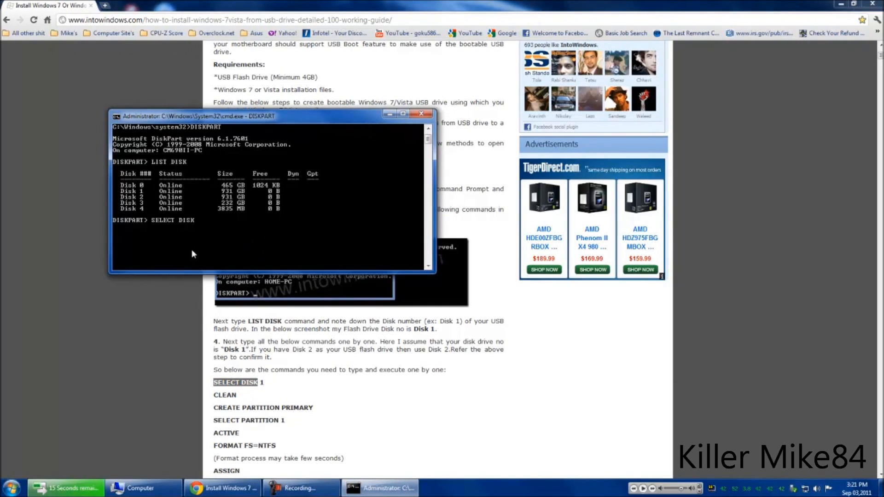
text(4)
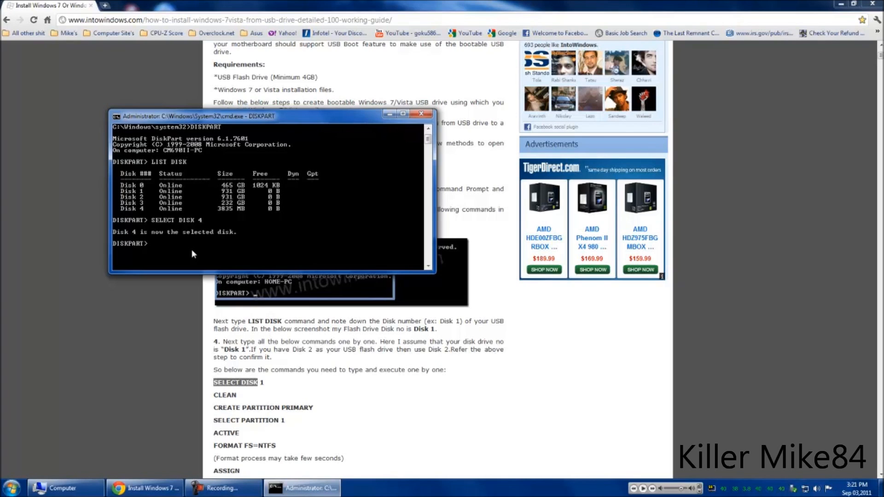
mouse_move(367, 223)
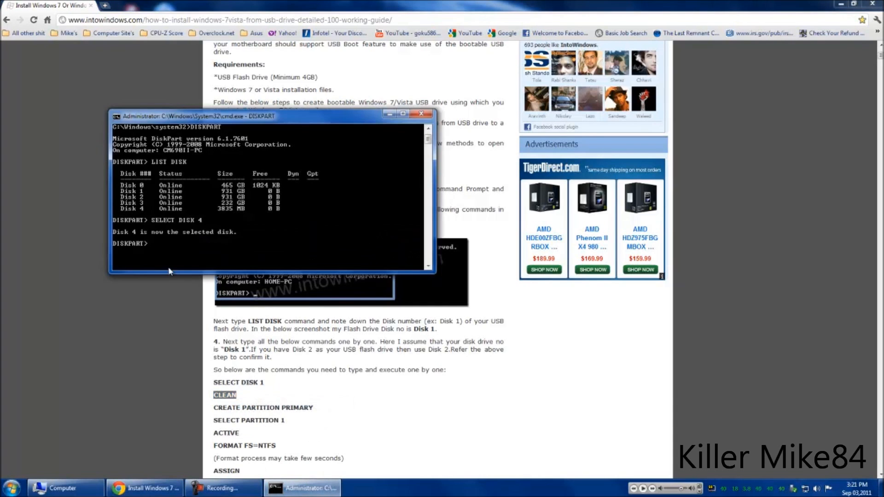
Run CLEAN and CREATE PARTITION PRIMARY on Disk 4
text(CLEAN)
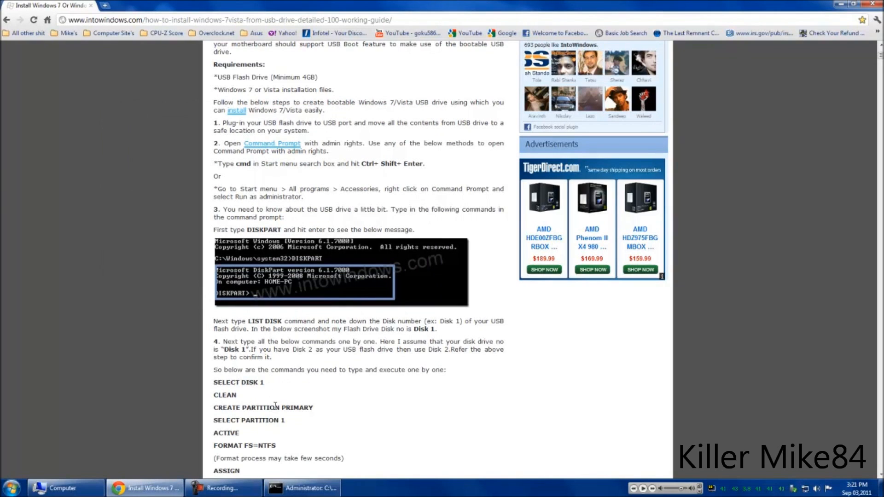
double_click(262, 407)
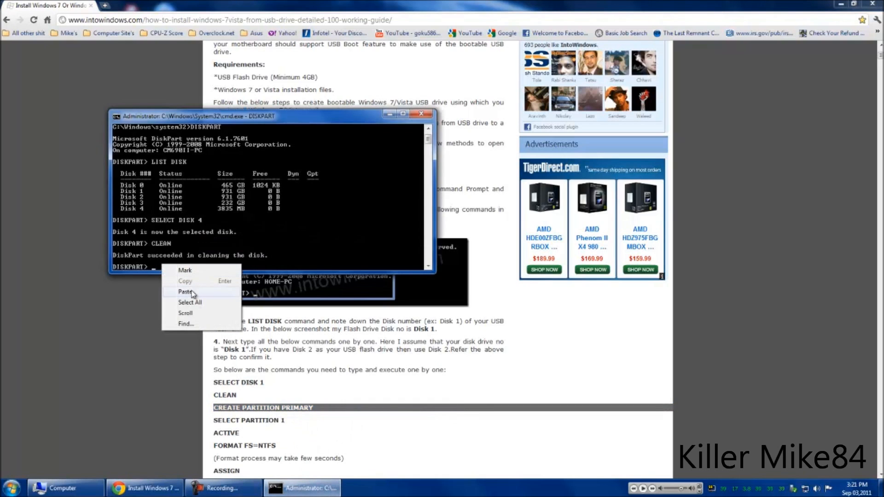
click(184, 291)
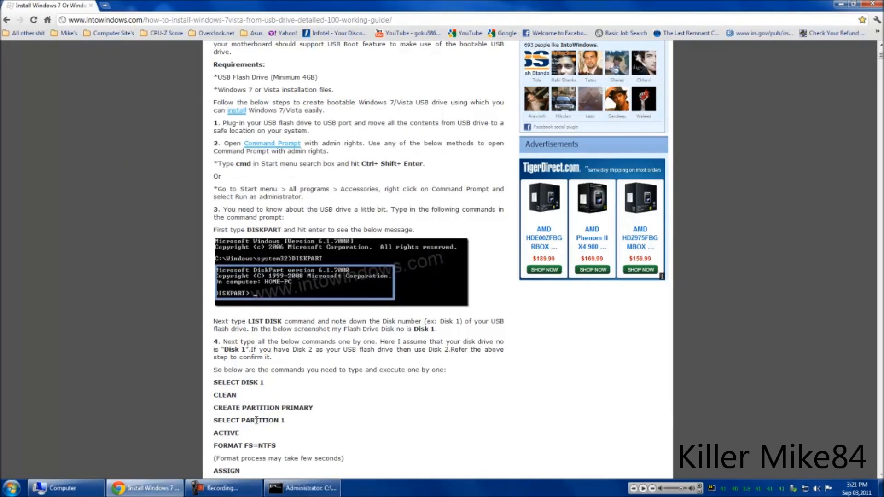
Run SELECT PARTITION 1 and ACTIVE to mark the new partition active
right_click(256, 420)
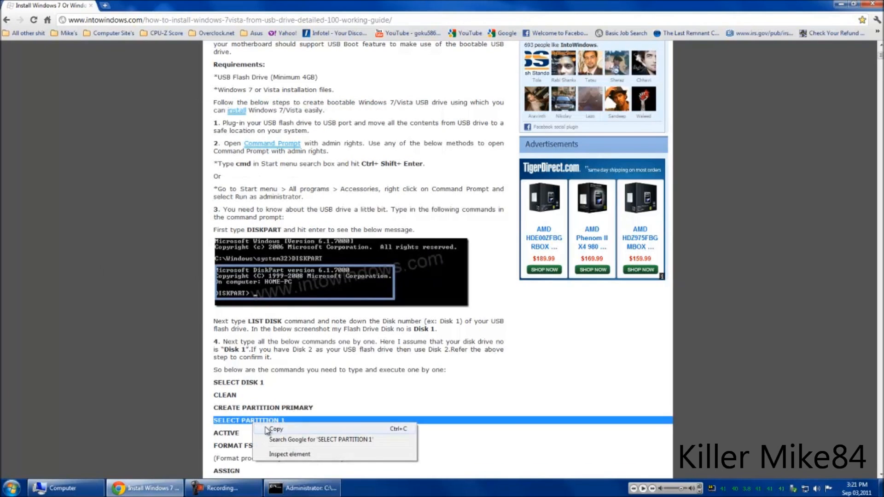
click(303, 488)
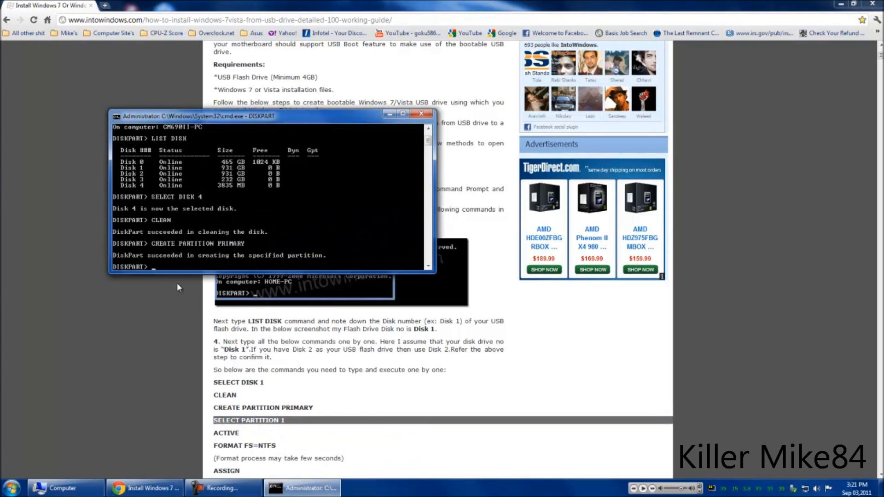
text(SELECT PARTITION 1)
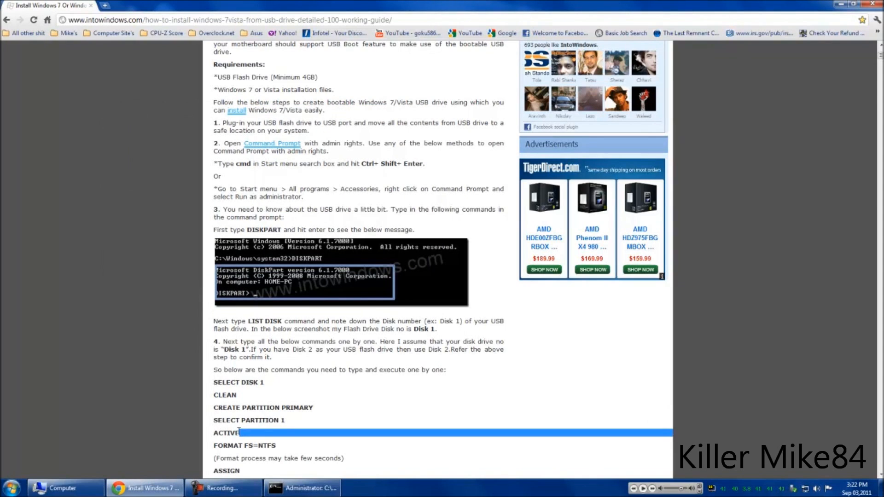
double_click(225, 433)
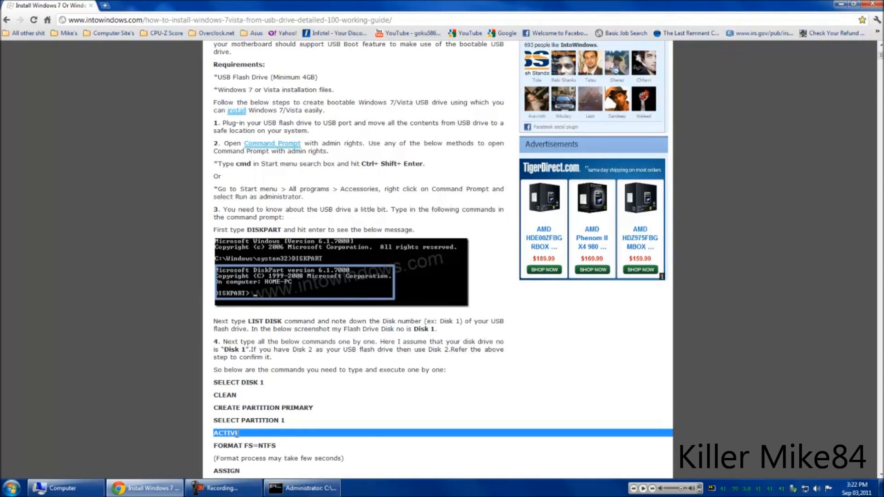
click(305, 487)
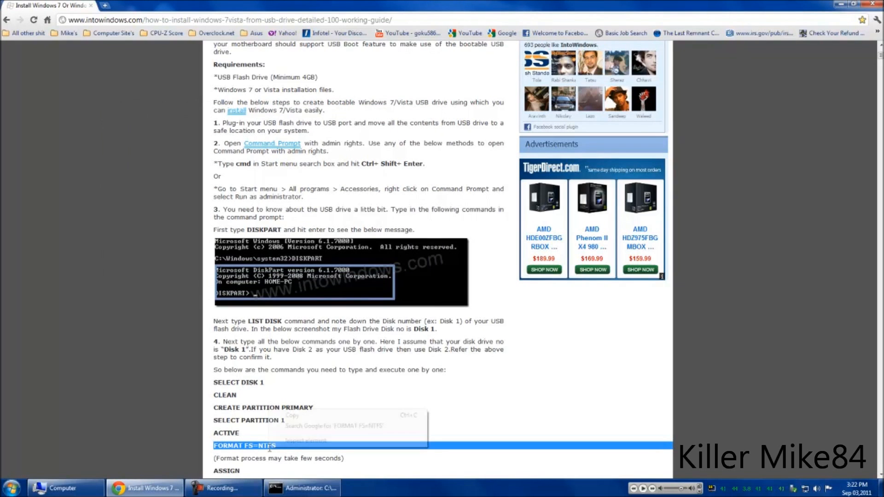
Start FORMAT FS=NTFS on the active USB partition in DiskPart
scroll(down, 3)
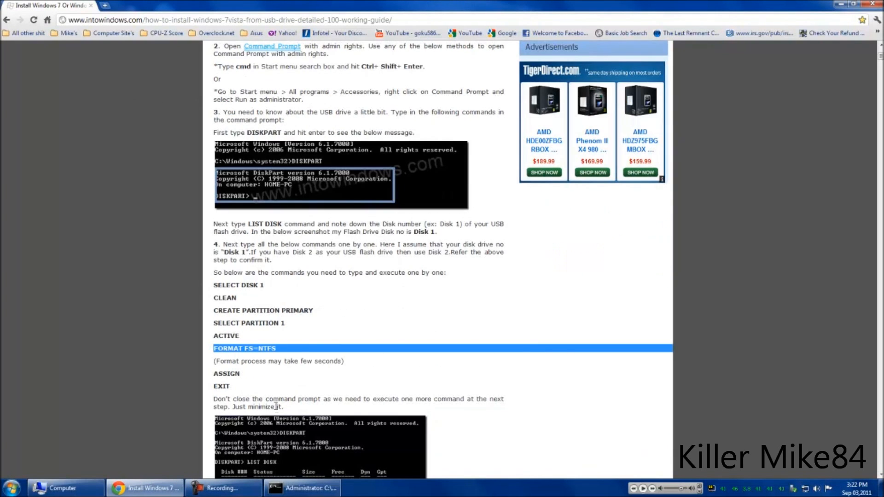
click(302, 488)
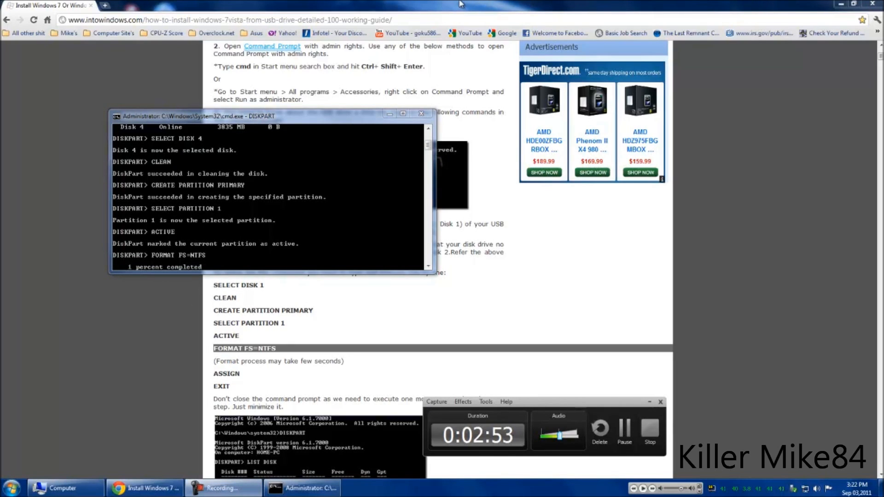
mouse_move(624, 292)
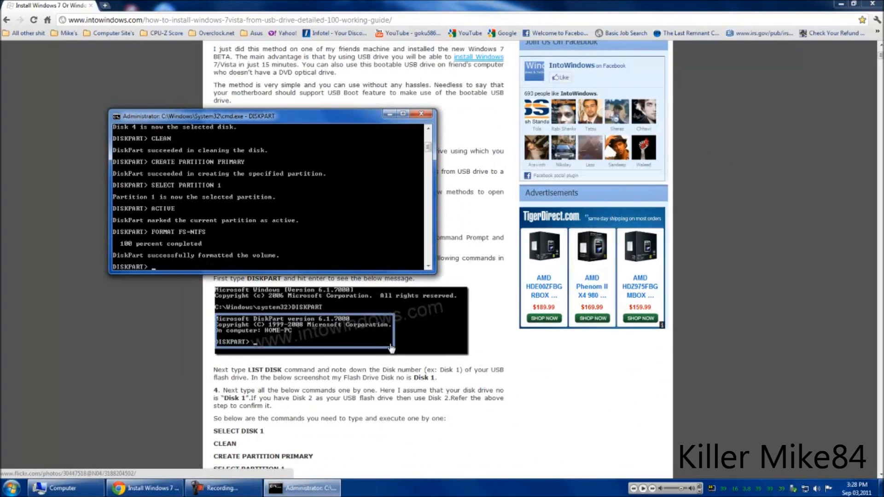
mouse_move(118, 254)
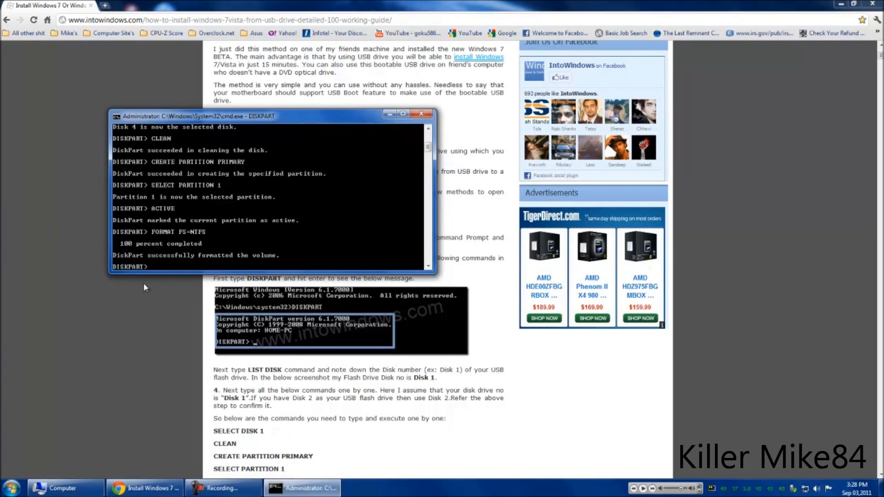
mouse_move(878, 128)
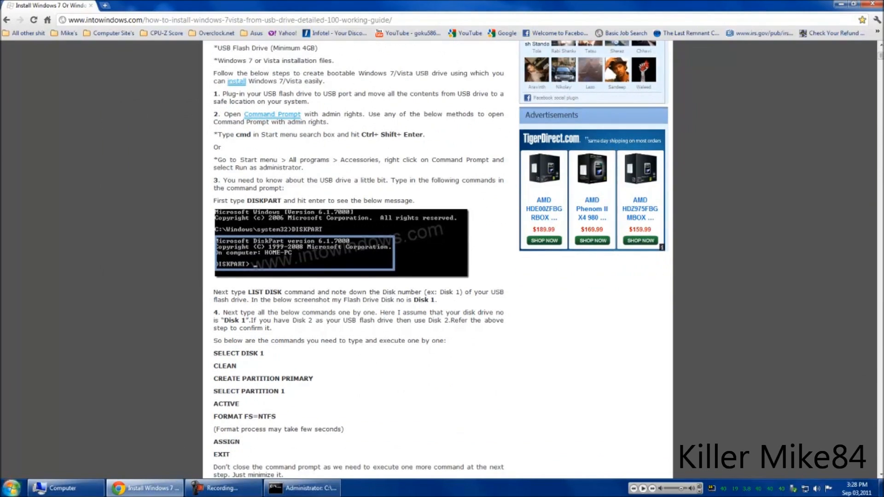
After the format completes, run ASSIGN to give the USB partition a drive letter
click(65, 487)
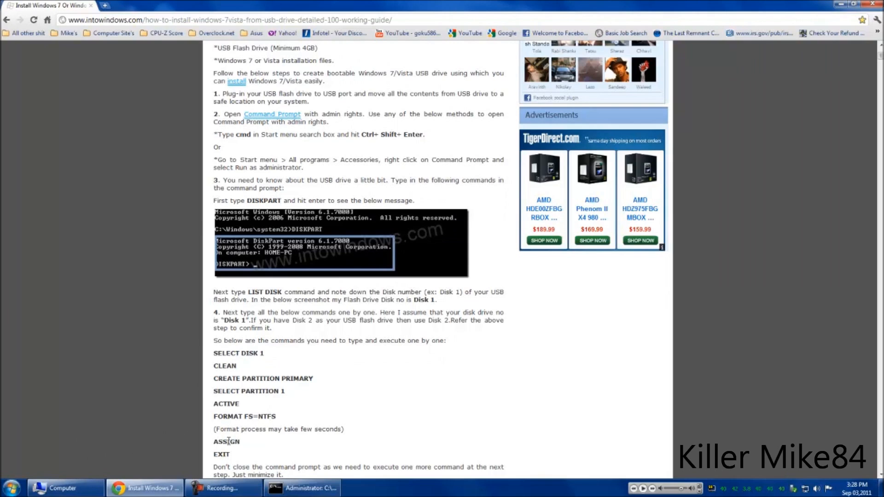
right_click(226, 442)
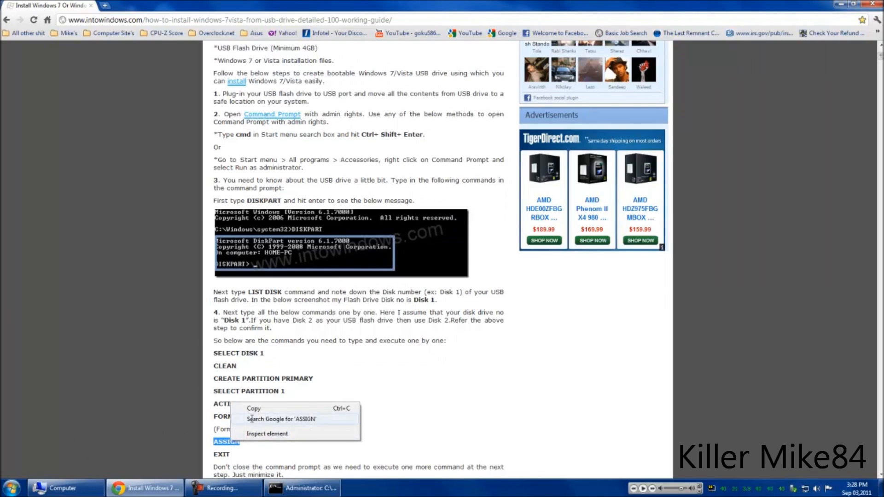
click(303, 488)
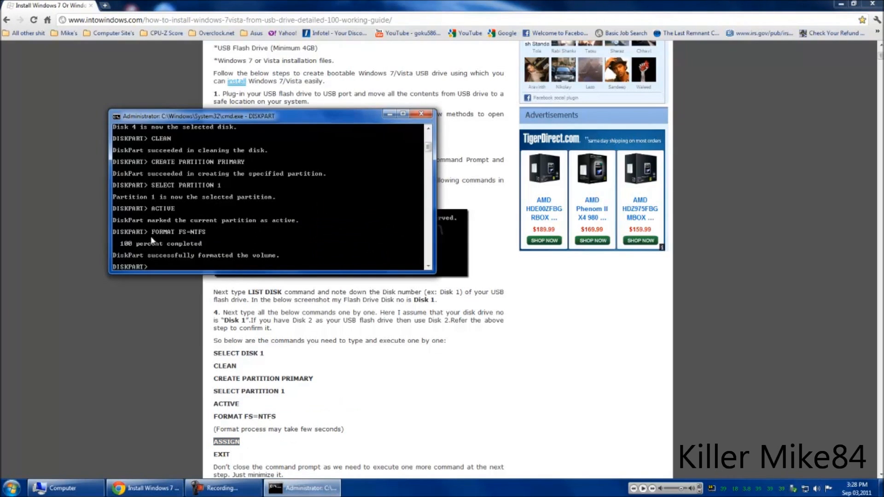
text(ASSIGN)
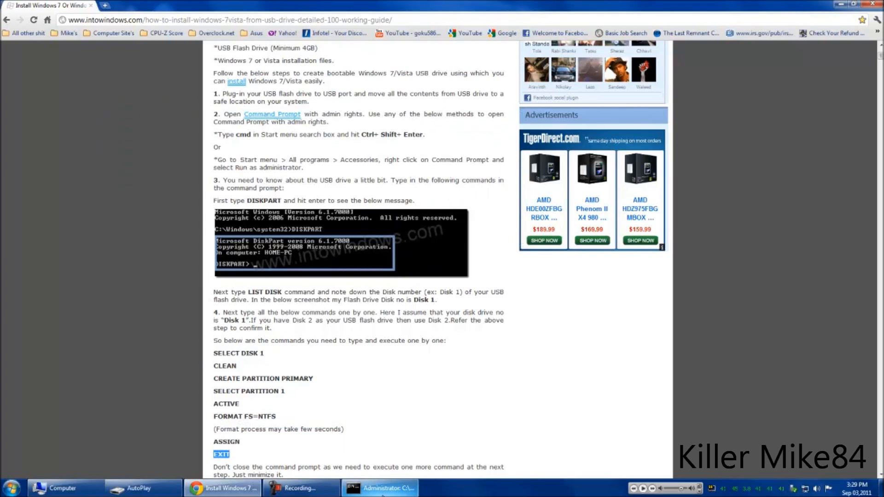
Run EXIT to leave DiskPart, check the drive in Computer, and return to the guide
click(379, 488)
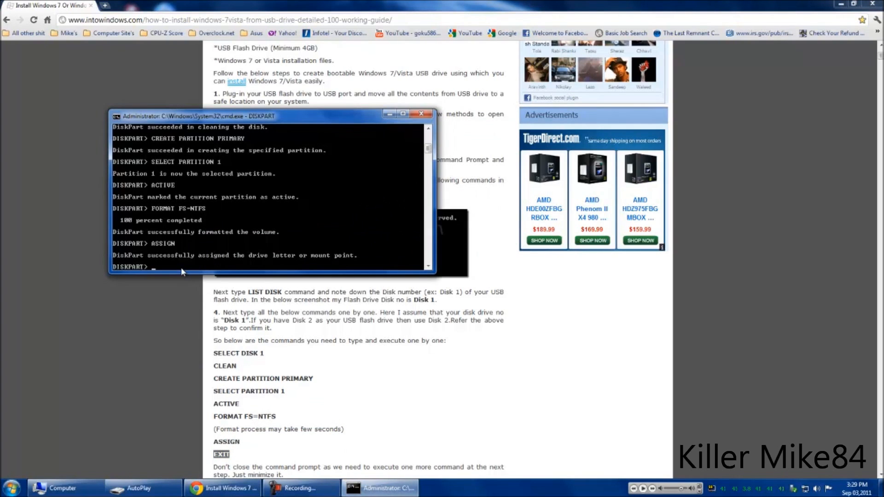
text(EXIT)
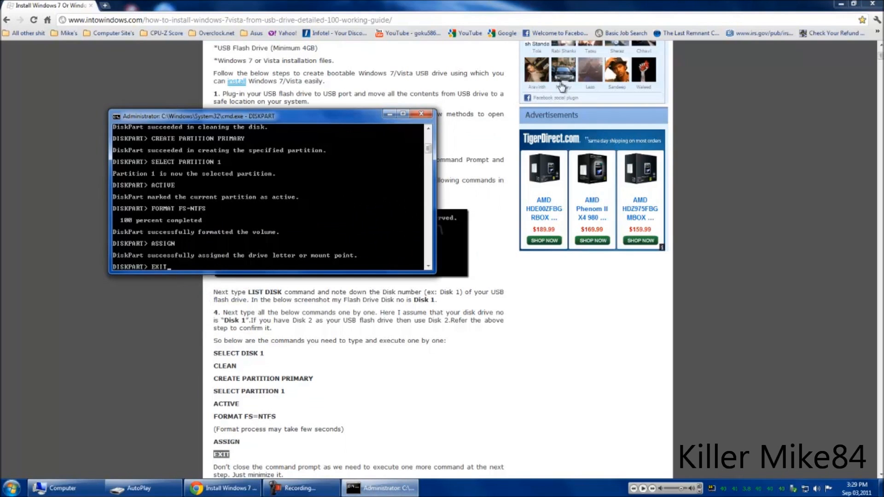
key(Return)
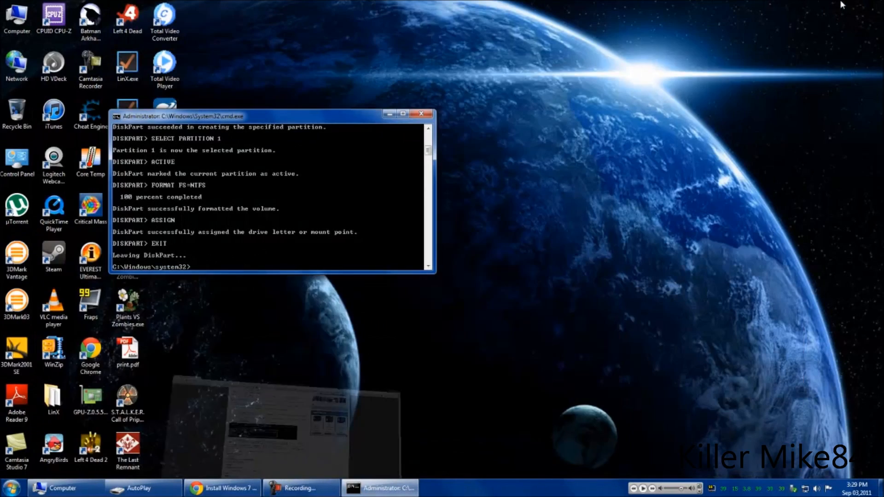
click(60, 488)
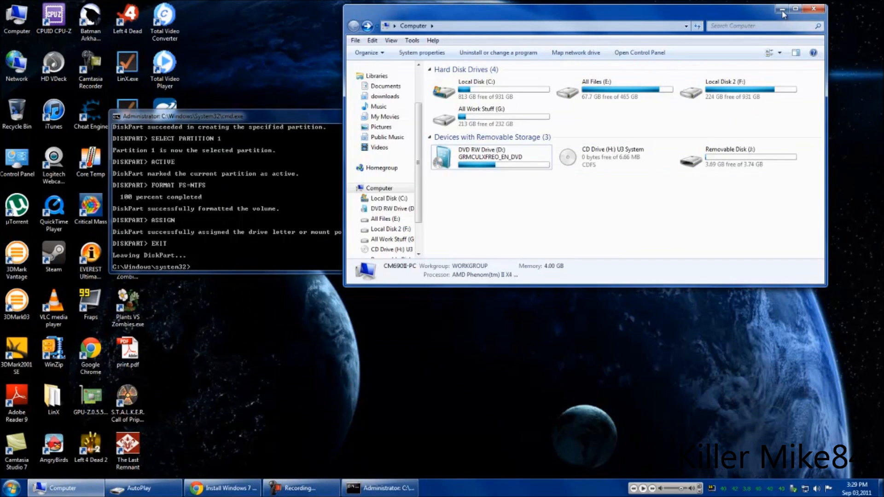
click(817, 9)
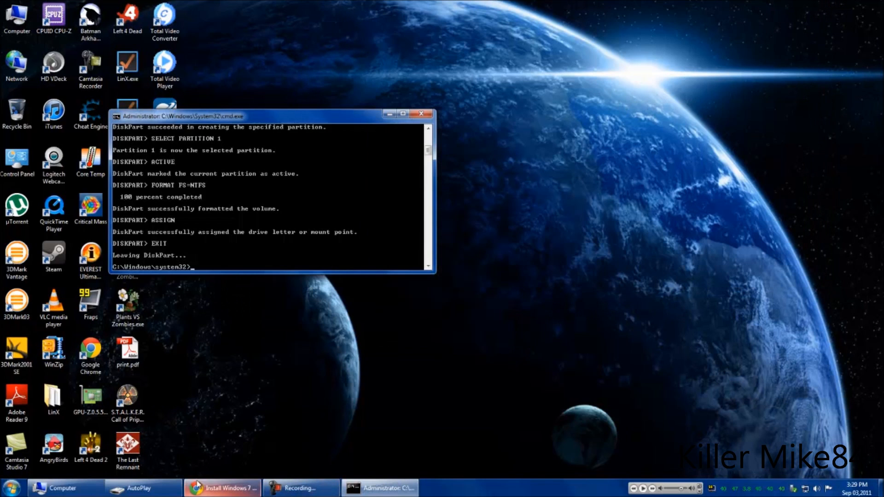
click(232, 486)
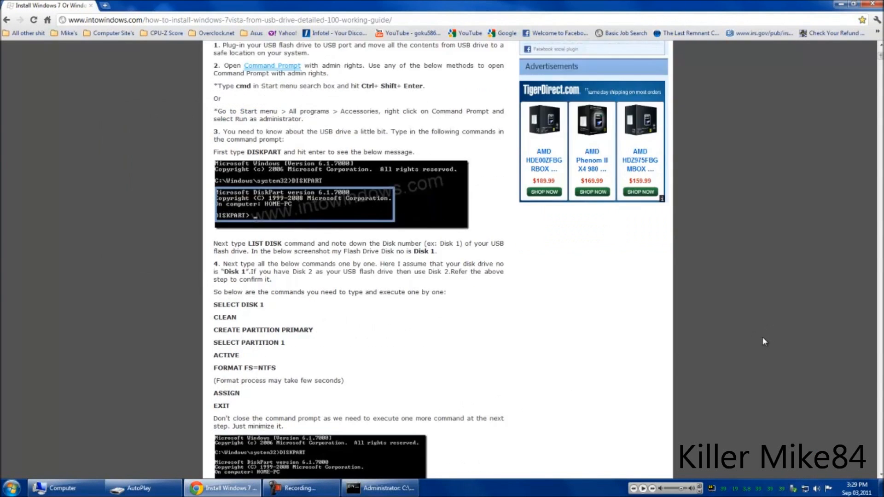
Run 'D: CD BOOT' from the guide to switch the prompt to the DVD drive
scroll(down, 3)
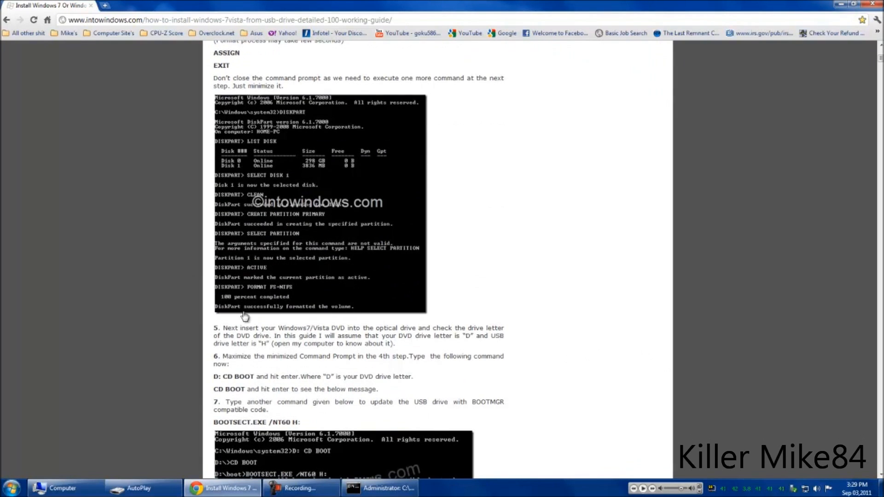
mouse_move(385, 160)
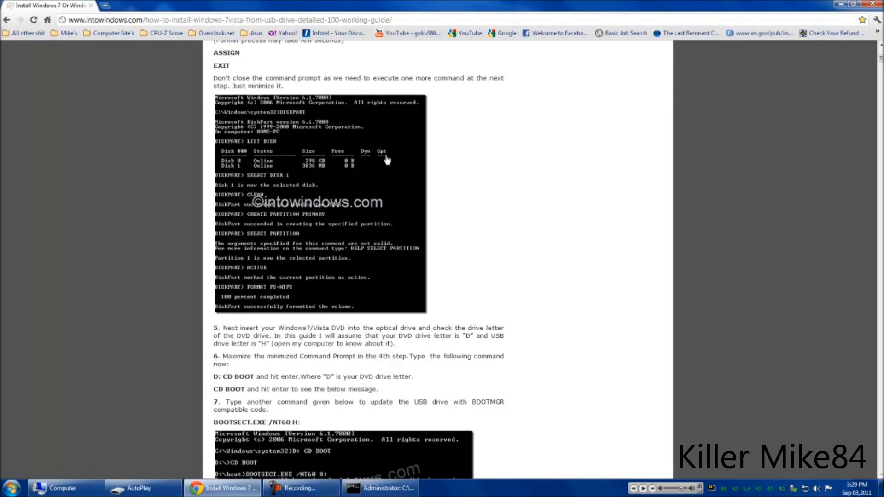
mouse_move(245, 369)
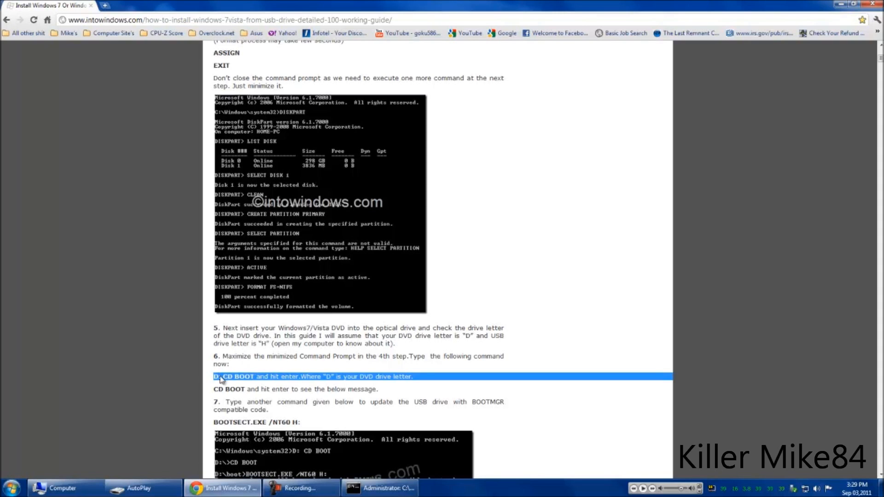
click(219, 379)
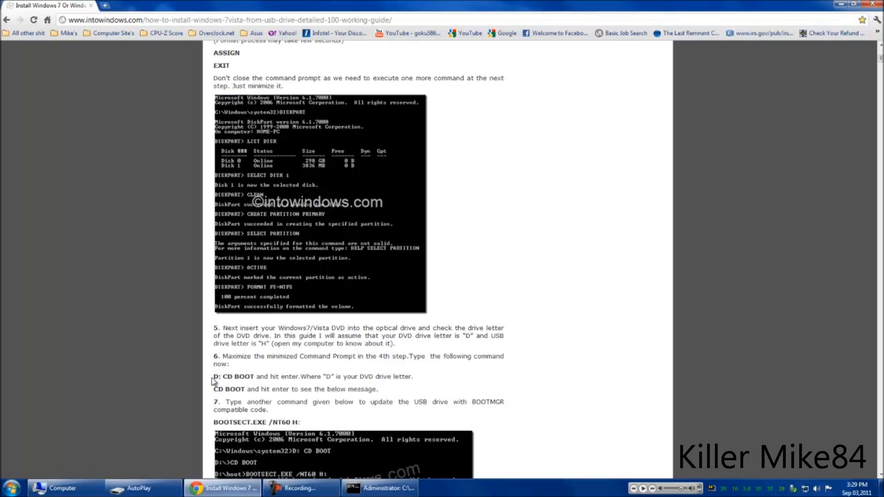
drag(213, 376, 254, 376)
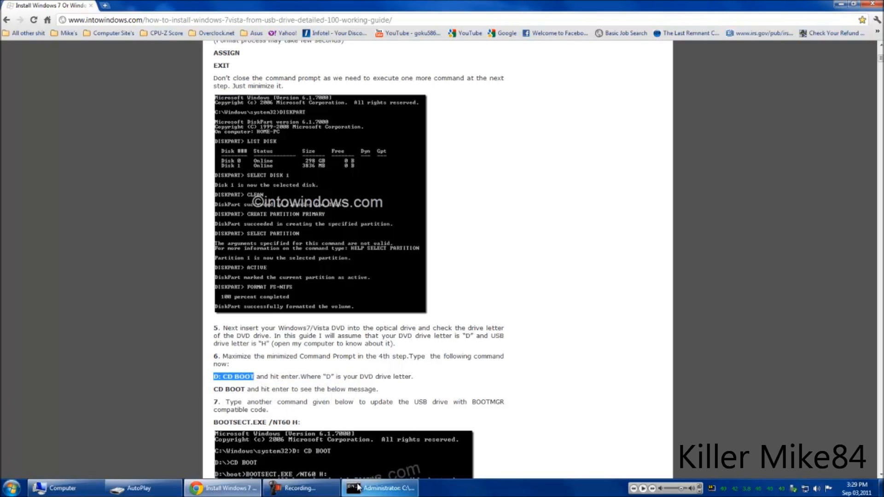
right_click(194, 266)
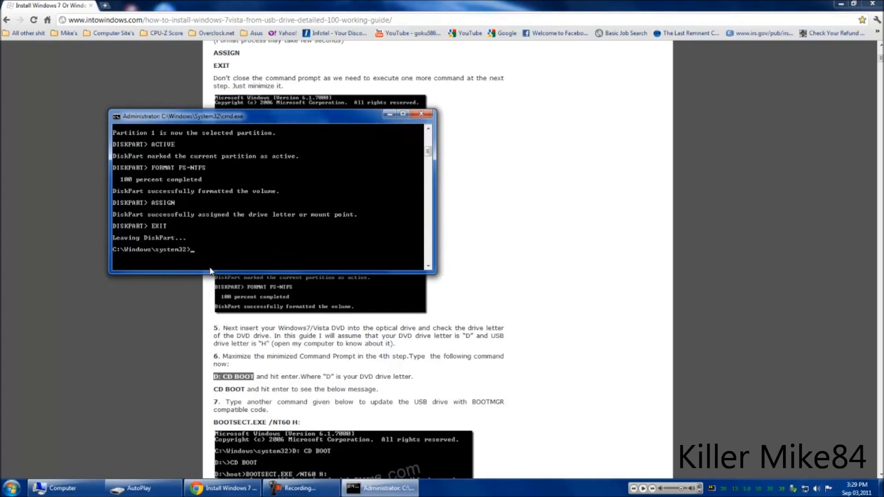
mouse_move(206, 254)
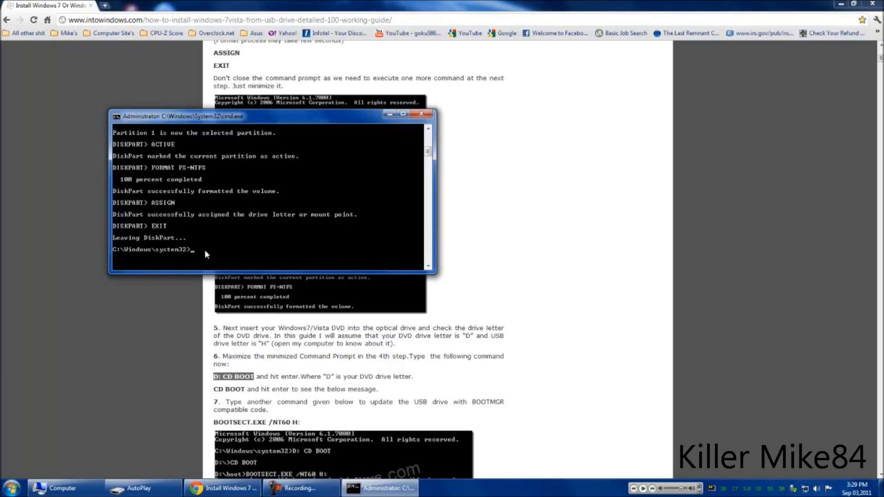
text(D: CD BOOT)
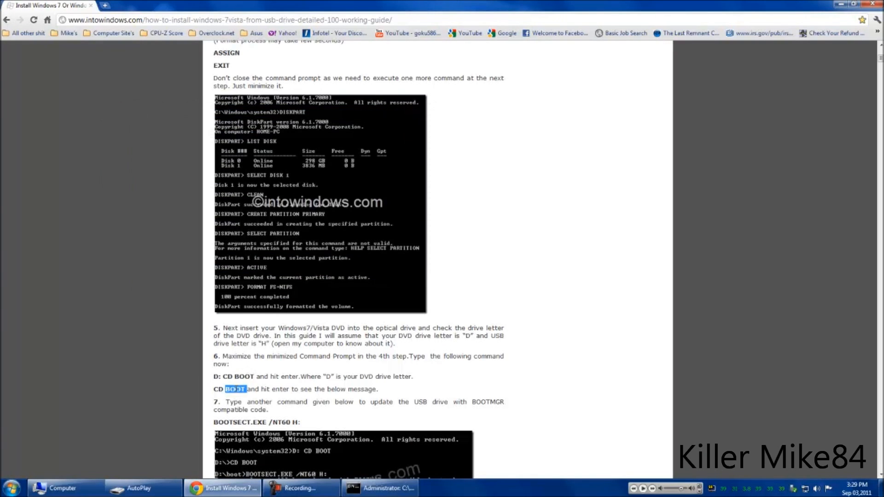
Run CD BOOT to reach D:\boot> and copy the BOOTSECT.EXE /NT60 H: line from the guide
drag(245, 388, 214, 389)
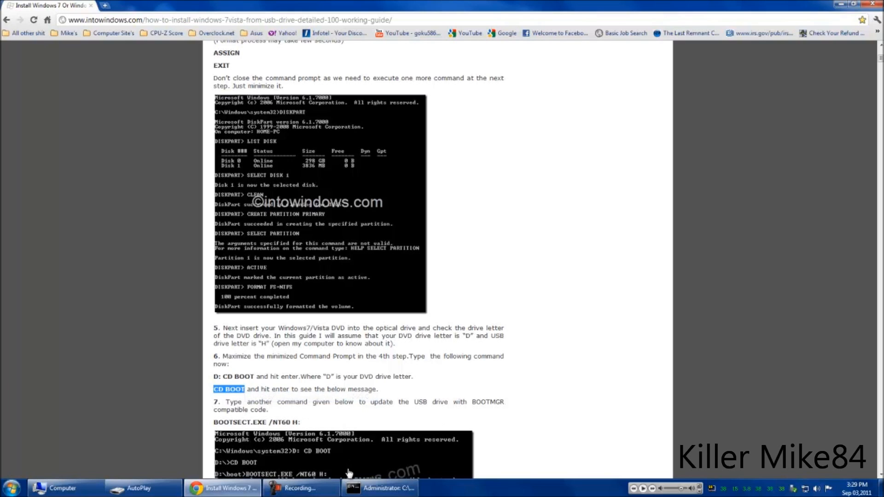
right_click(183, 271)
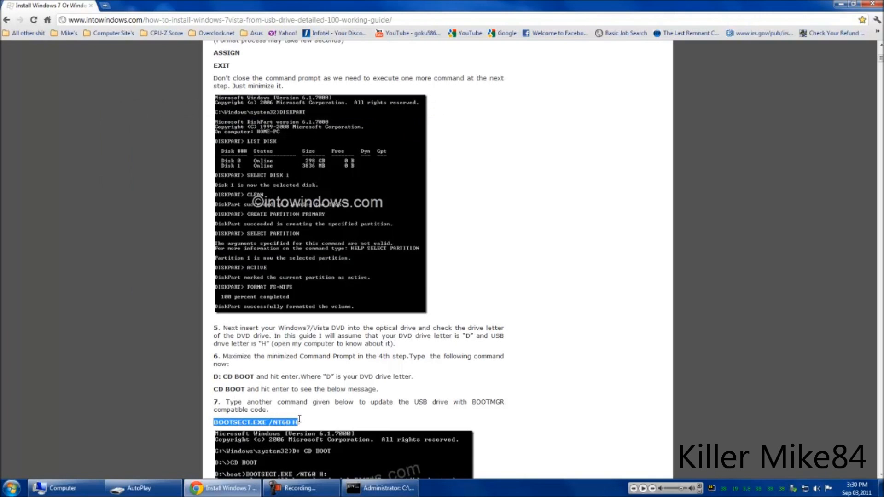
right_click(300, 422)
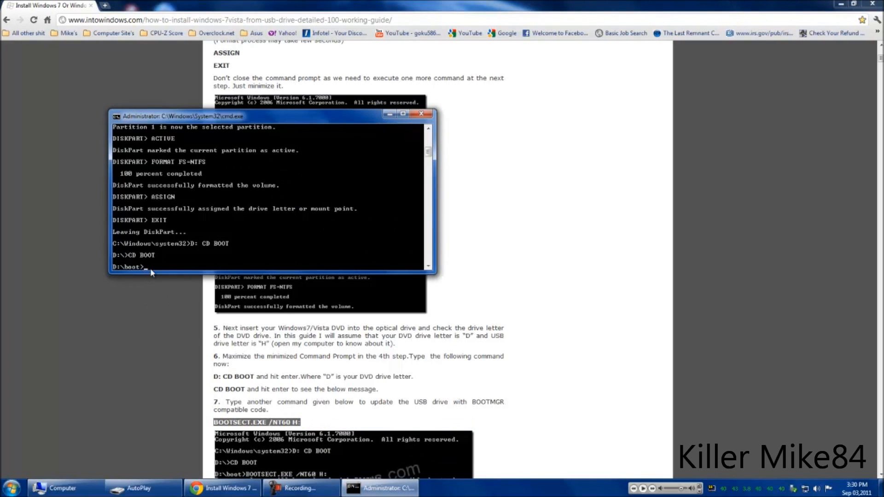
Enter BOOTSECT.EXE /NT60 H: at D:\boot> and dismiss the USB drive's AutoPlay prompt
text(BOOTSECT.EXE /NT60 H:)
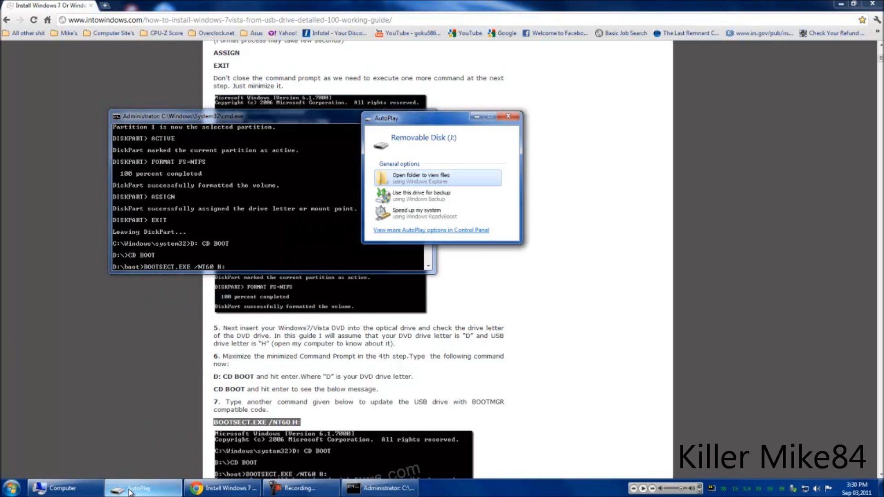
mouse_move(419, 243)
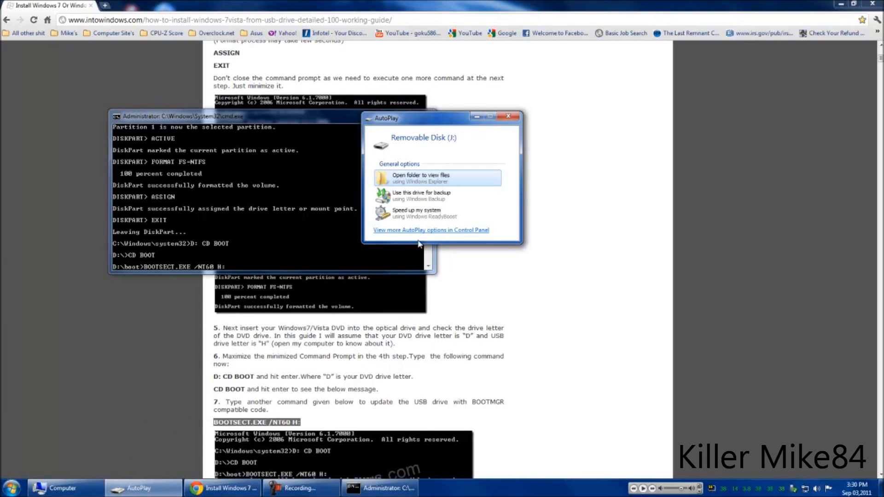
click(507, 116)
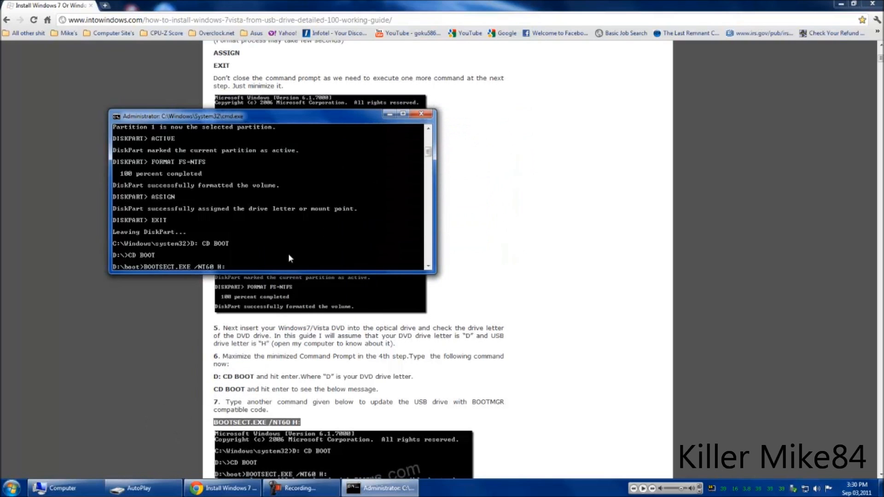
mouse_move(227, 268)
text(J)
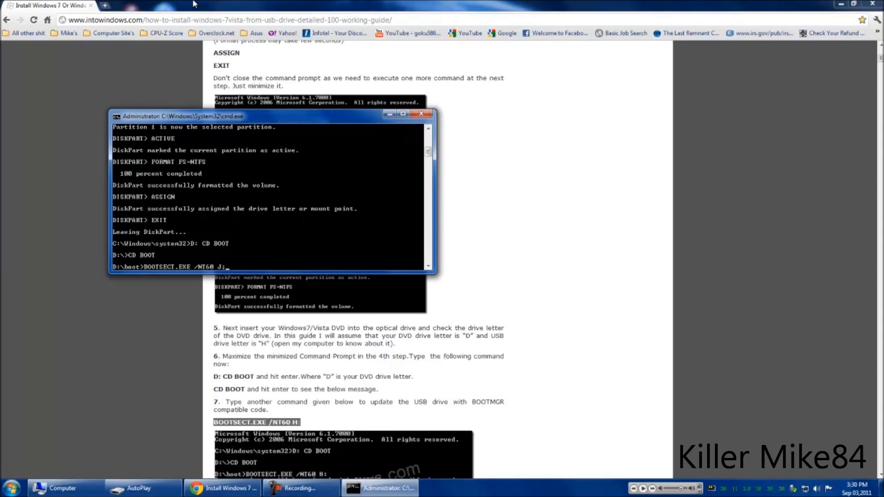
mouse_move(195, 14)
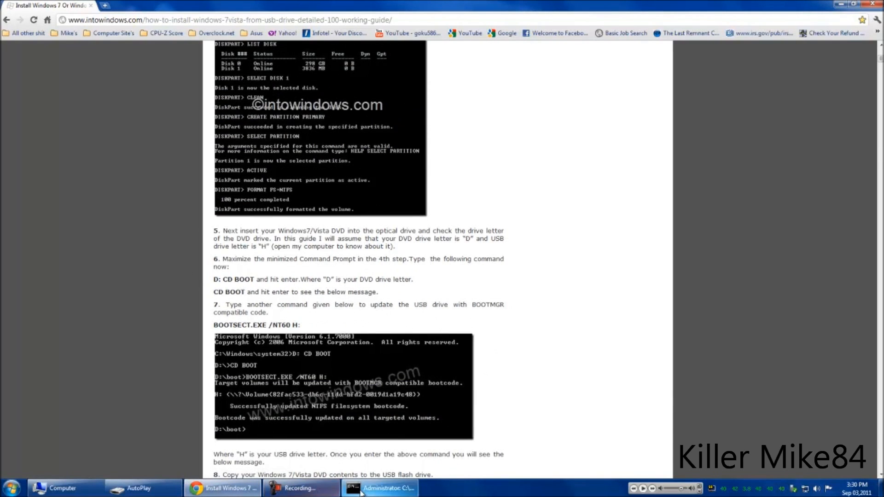
Review the bootsect usage output, close the removable disk prompt, and bring the guide back up
click(384, 487)
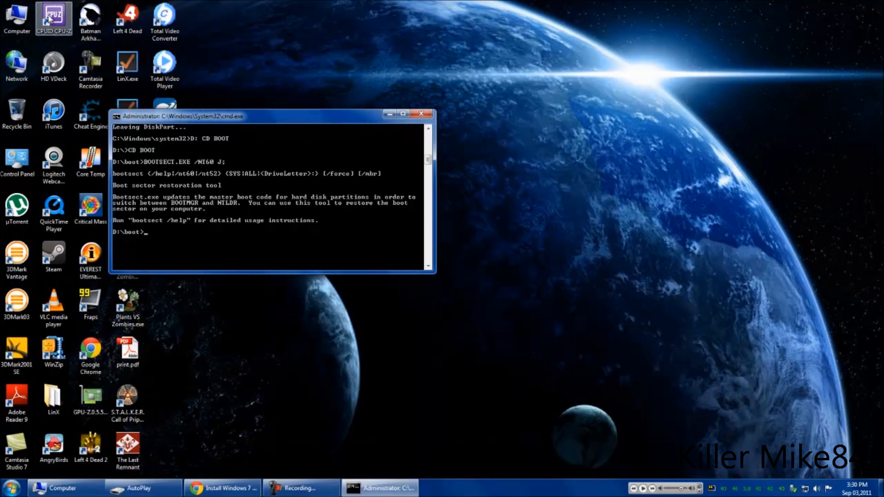
double_click(15, 16)
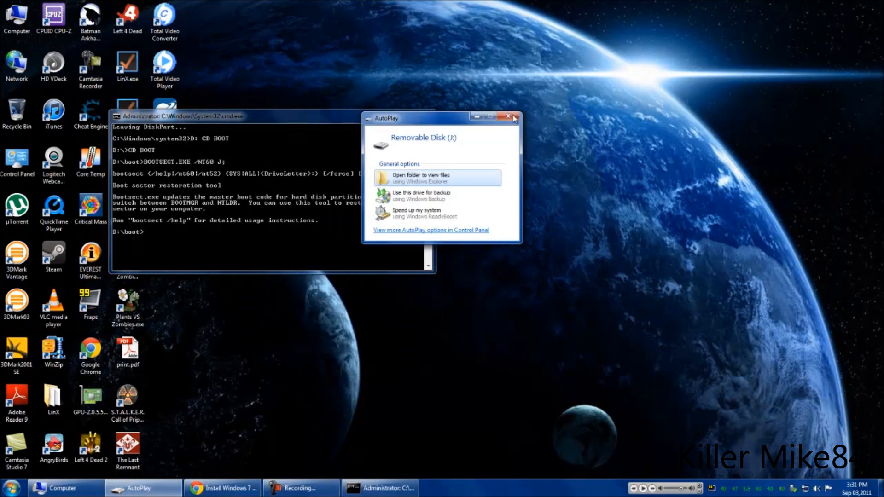
click(509, 118)
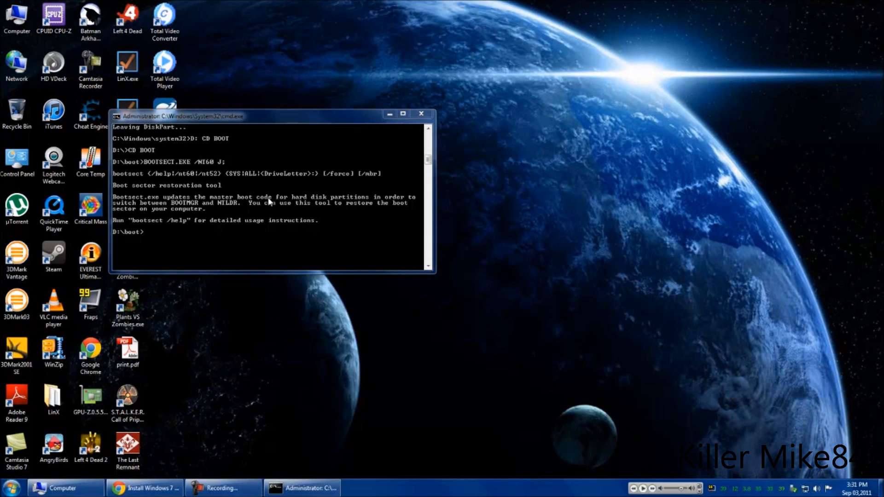
mouse_move(278, 230)
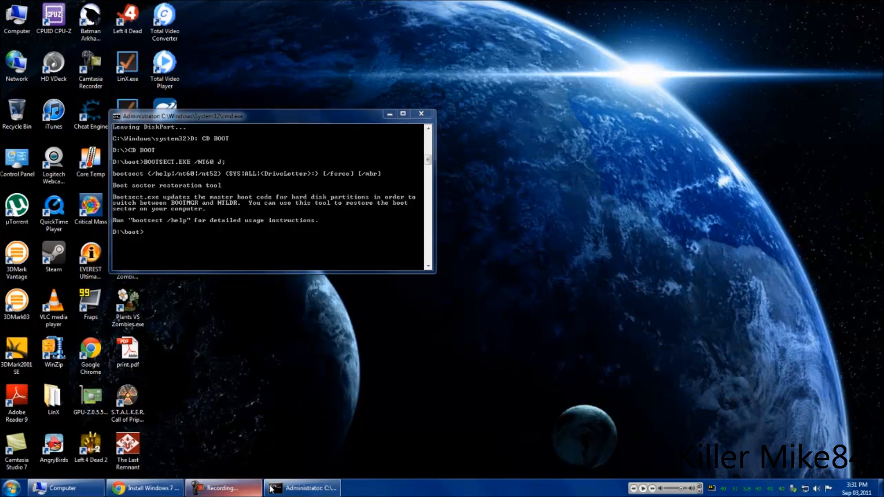
click(152, 487)
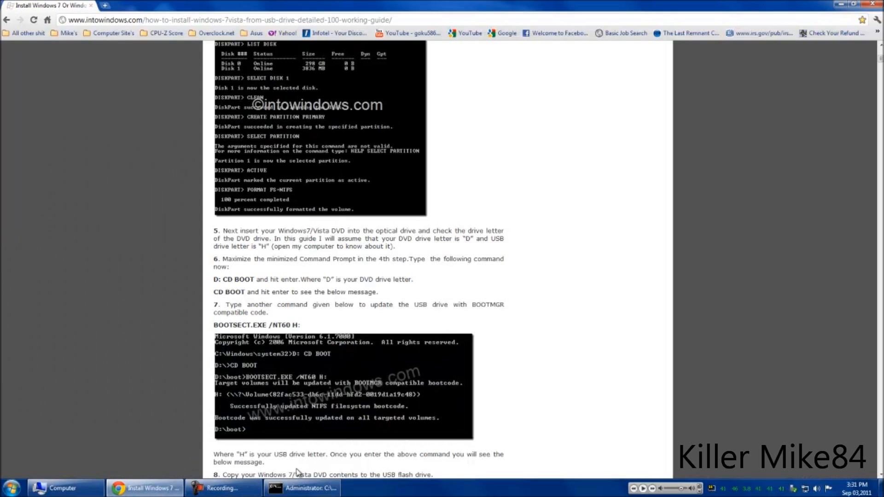
mouse_move(682, 343)
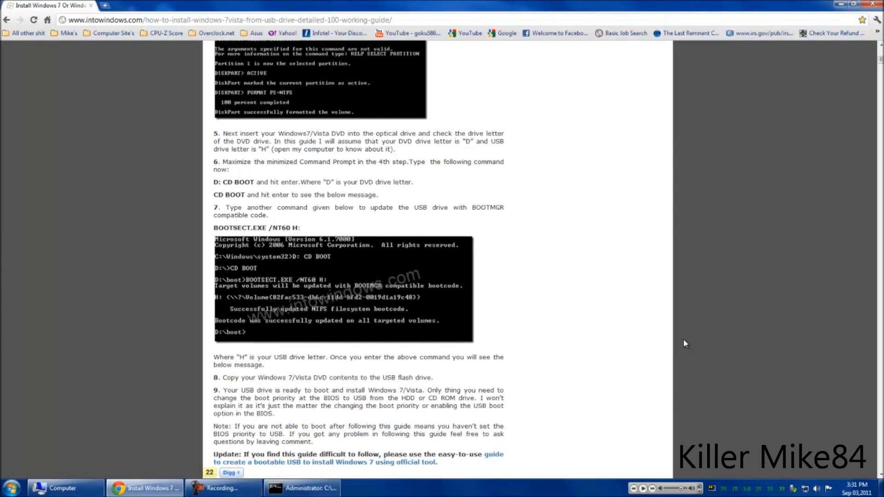
Scroll the guide down to its final steps on copying the DVD contents and booting
scroll(down, 3)
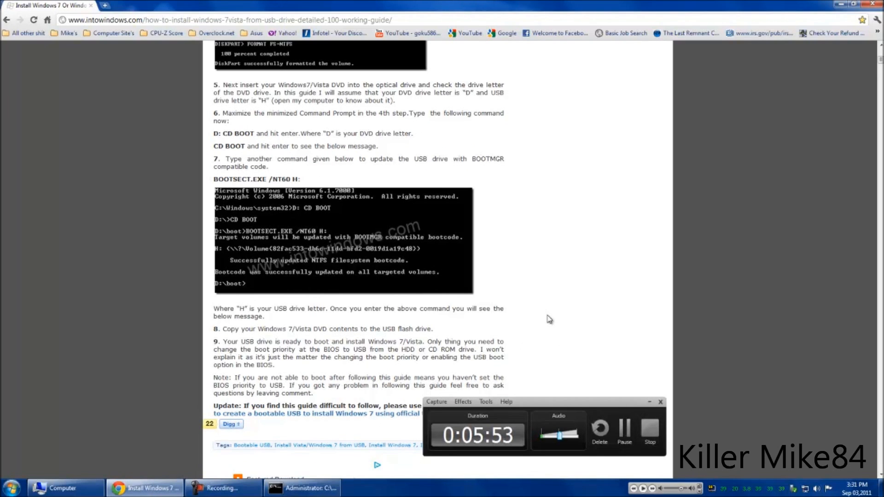
mouse_move(213, 315)
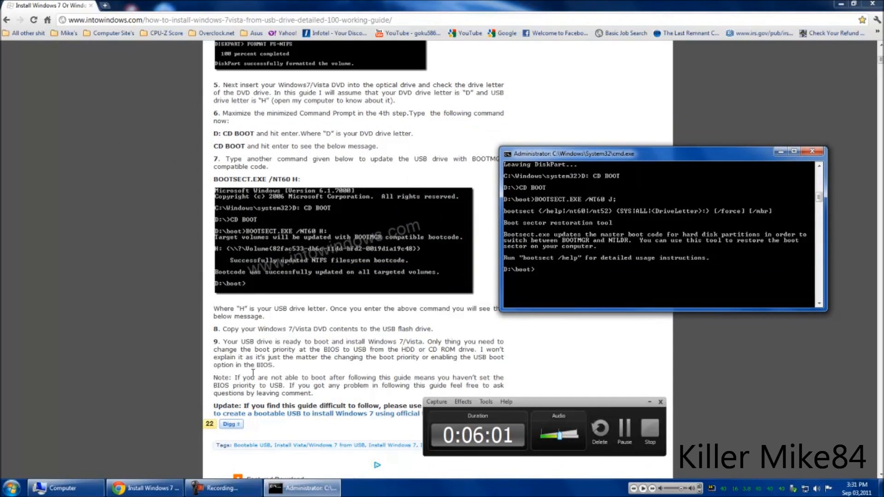
mouse_move(285, 349)
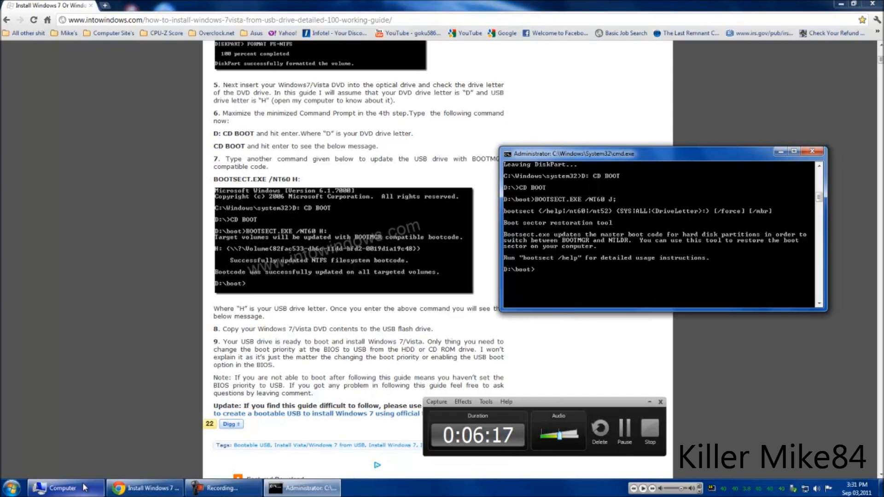
Copy the Windows DVD's contents to Removable Disk (J:) and show detailed progress for the 1,076 items
right_click(481, 156)
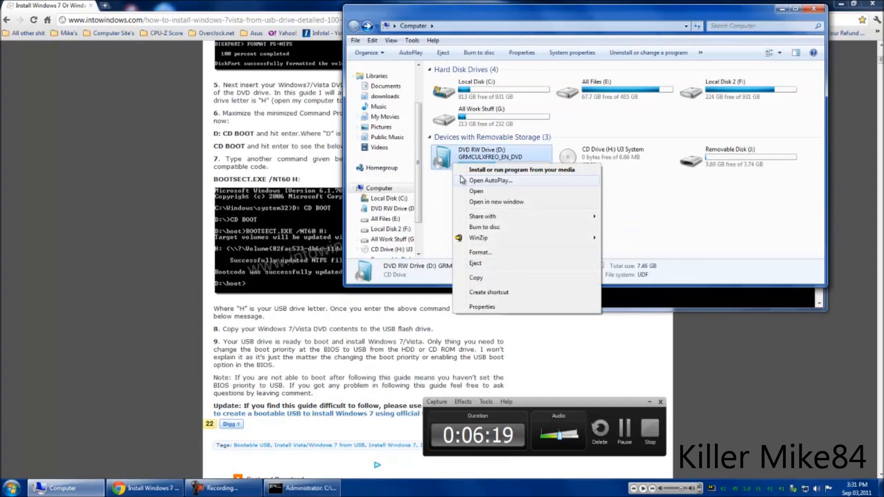
click(475, 191)
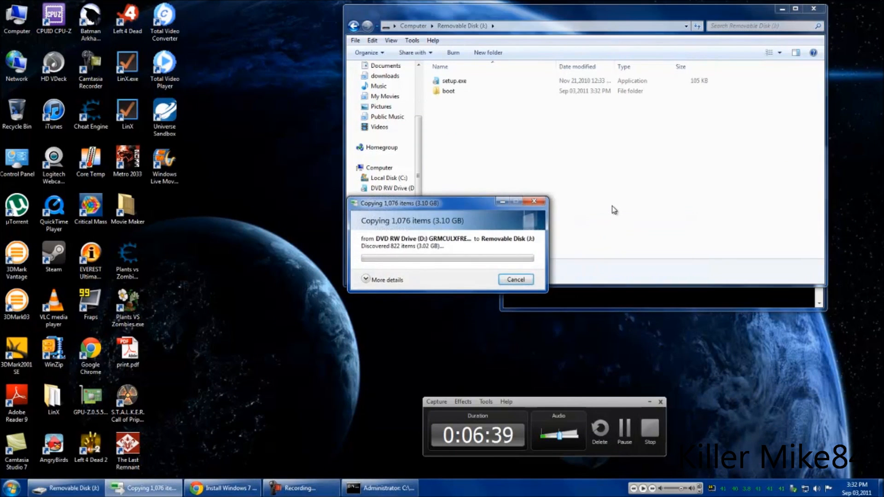
click(382, 280)
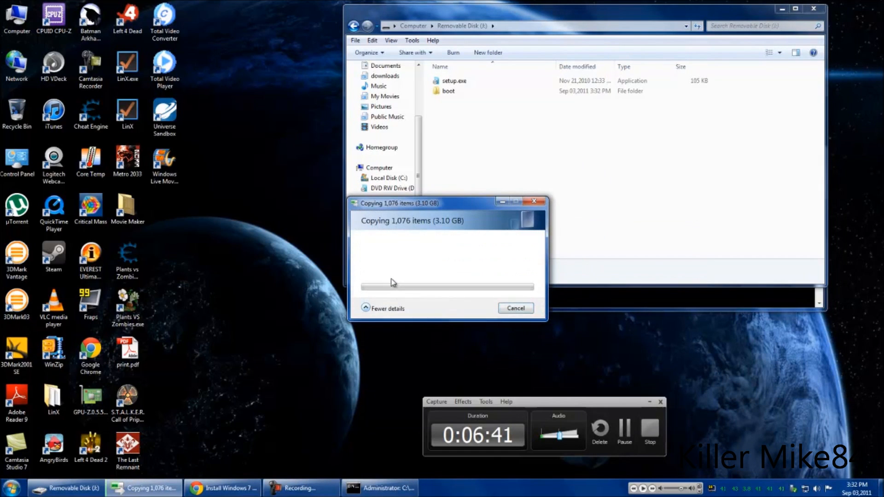
click(383, 308)
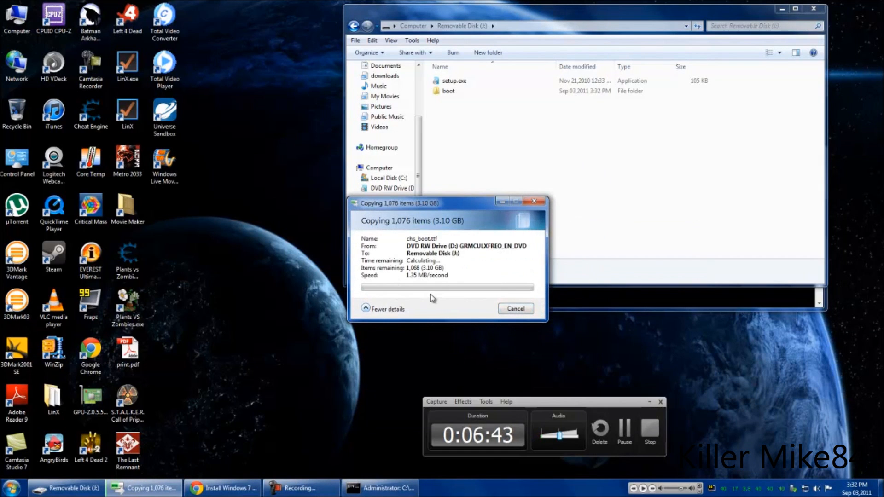